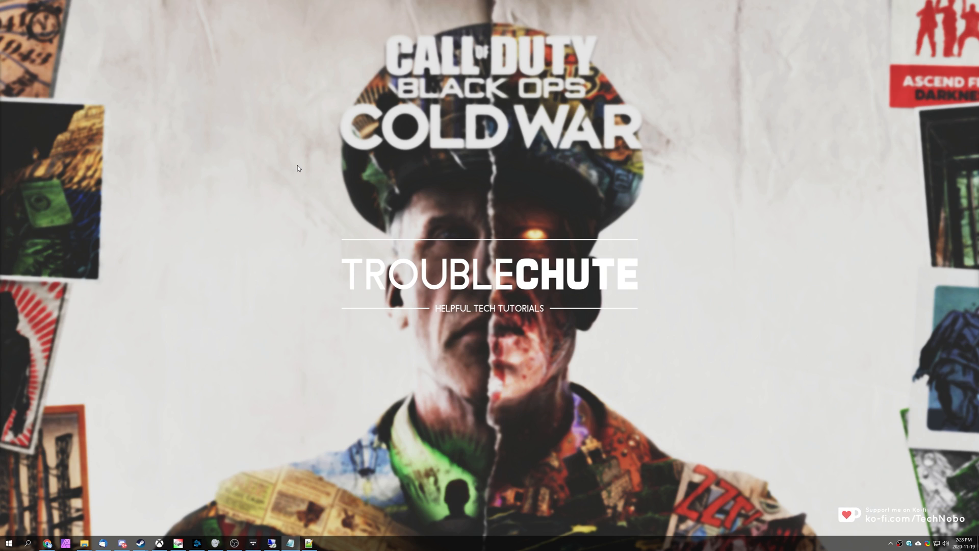
- Find the Ransomware protection settings from Start by searching "ran" and launch them
{"action": "left_click", "coordinate": [12, 539]}
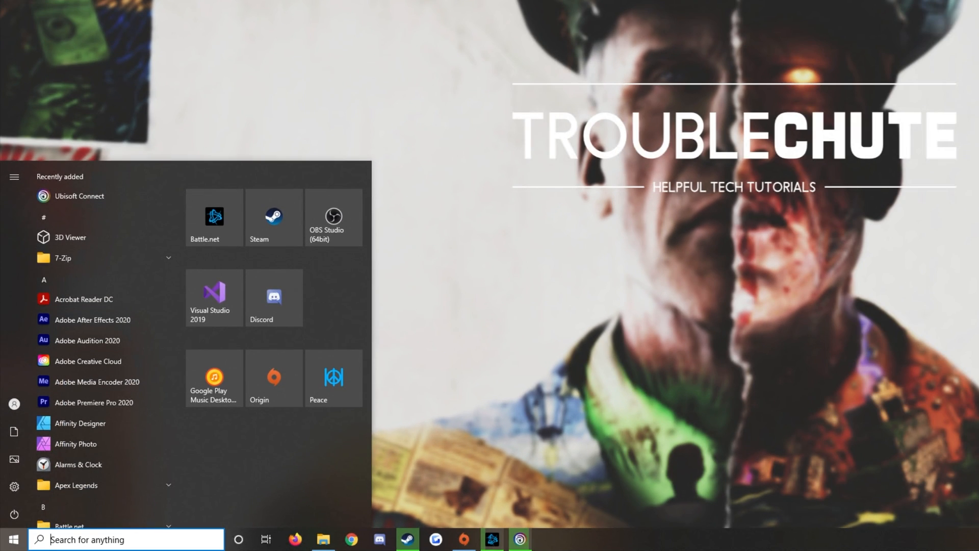
{"action": "type", "text": "ran"}
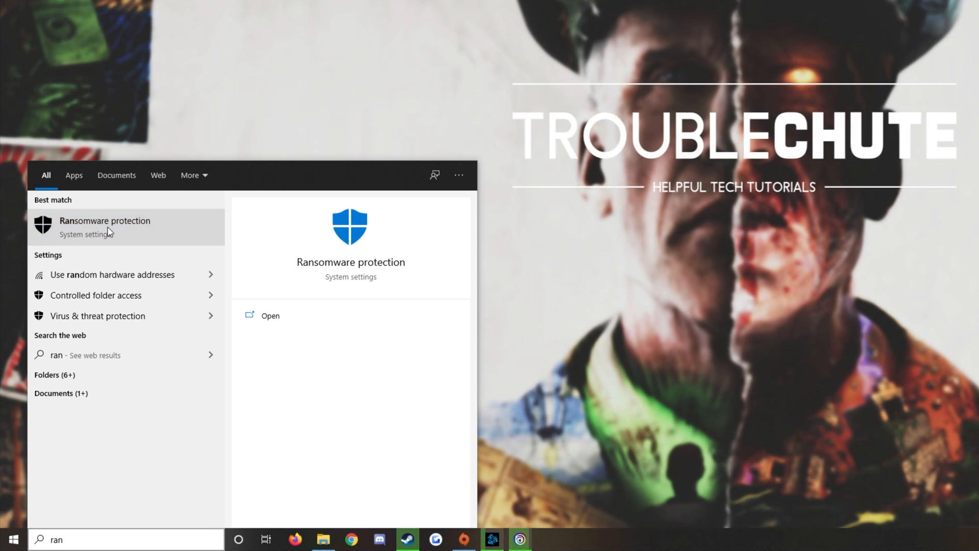
{"action": "left_click", "coordinate": [105, 227]}
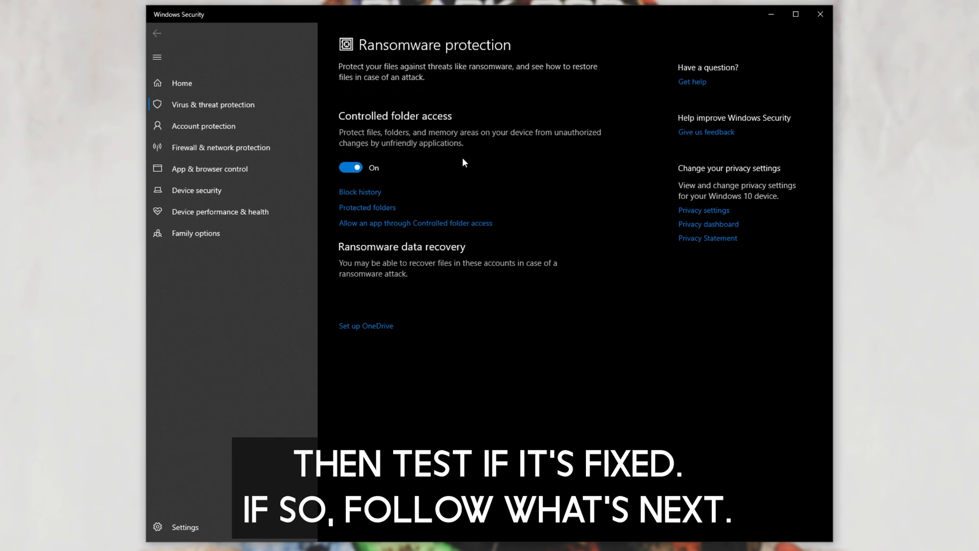
{"action": "mouse_move", "coordinate": [412, 167]}
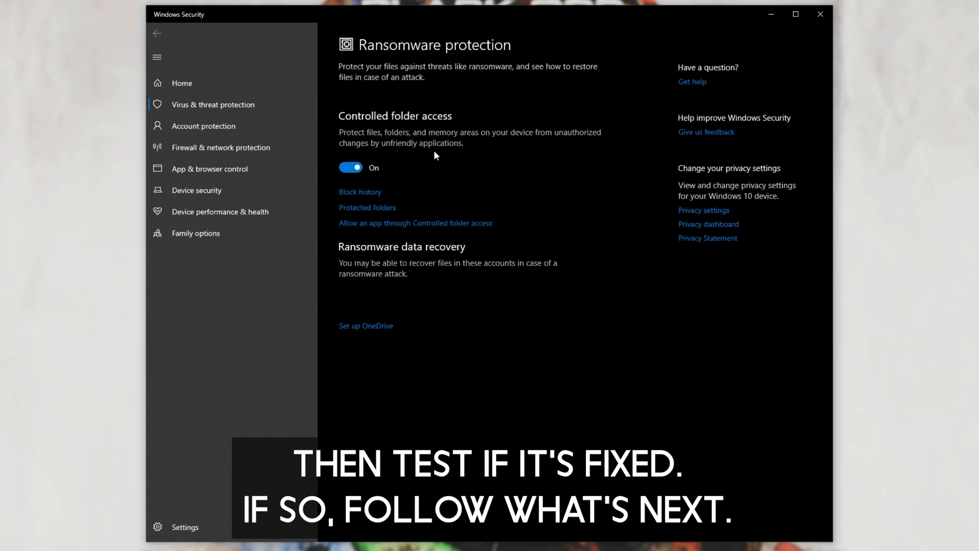
{"action": "mouse_move", "coordinate": [449, 20]}
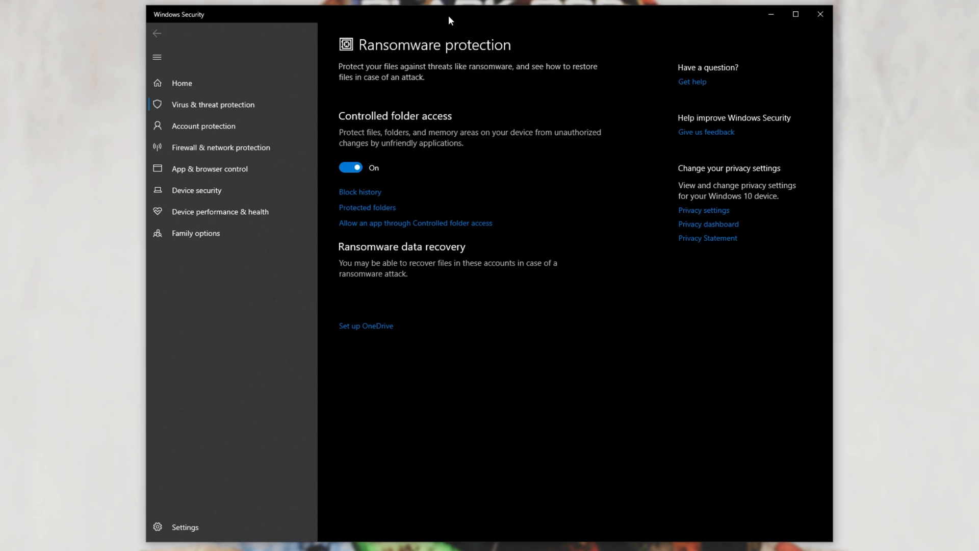
{"action": "mouse_move", "coordinate": [393, 156]}
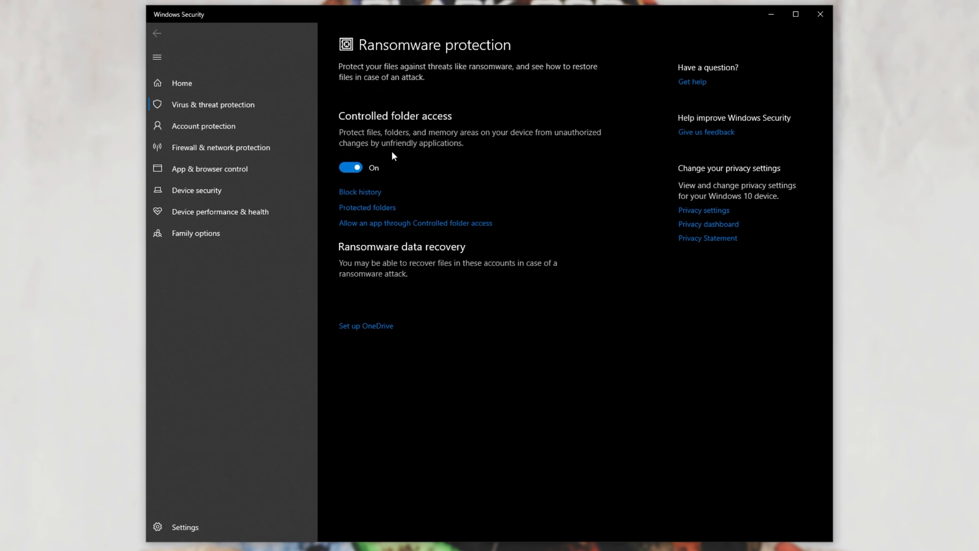
{"action": "mouse_move", "coordinate": [443, 116]}
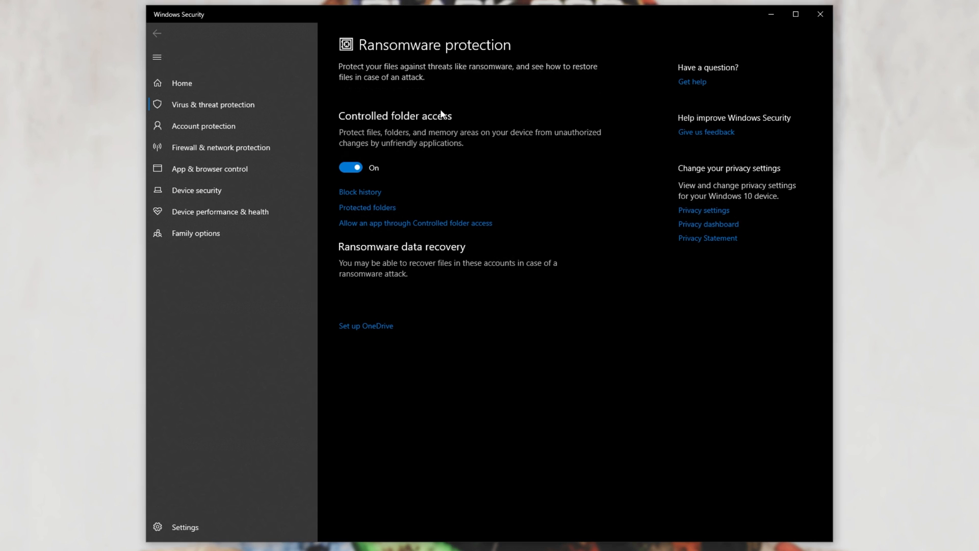
{"action": "mouse_move", "coordinate": [395, 183]}
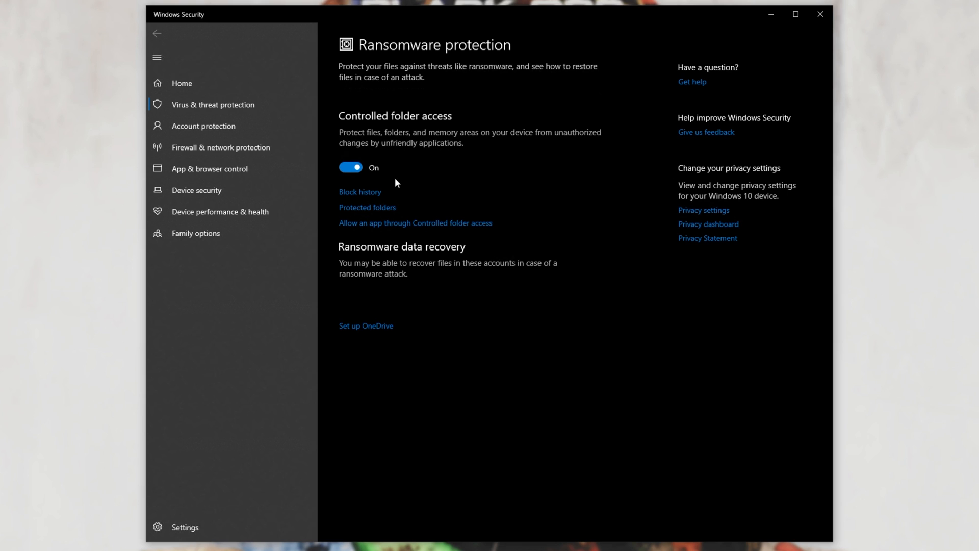
- Go to the Controlled folder access allowed-apps list and begin adding a new allowed app
{"action": "left_click", "coordinate": [414, 223]}
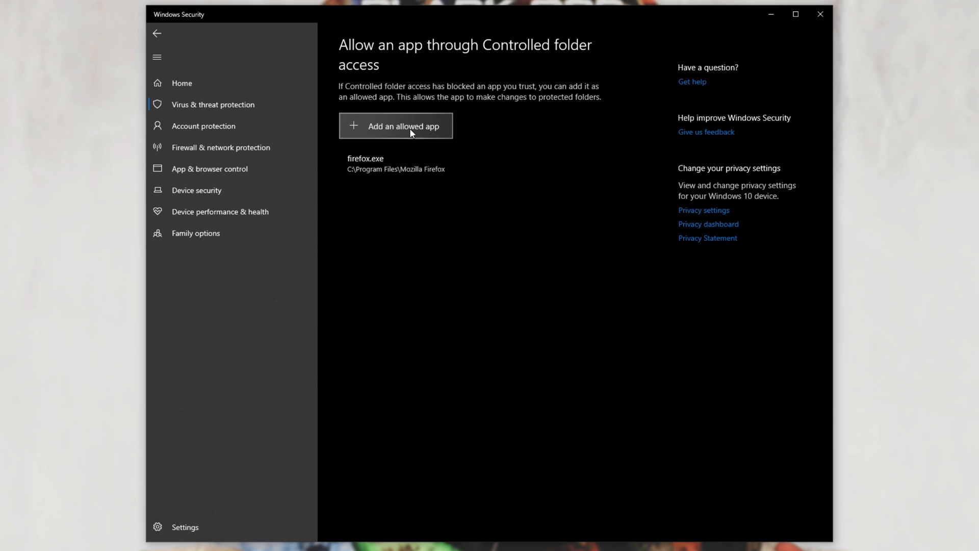
{"action": "left_click", "coordinate": [395, 125]}
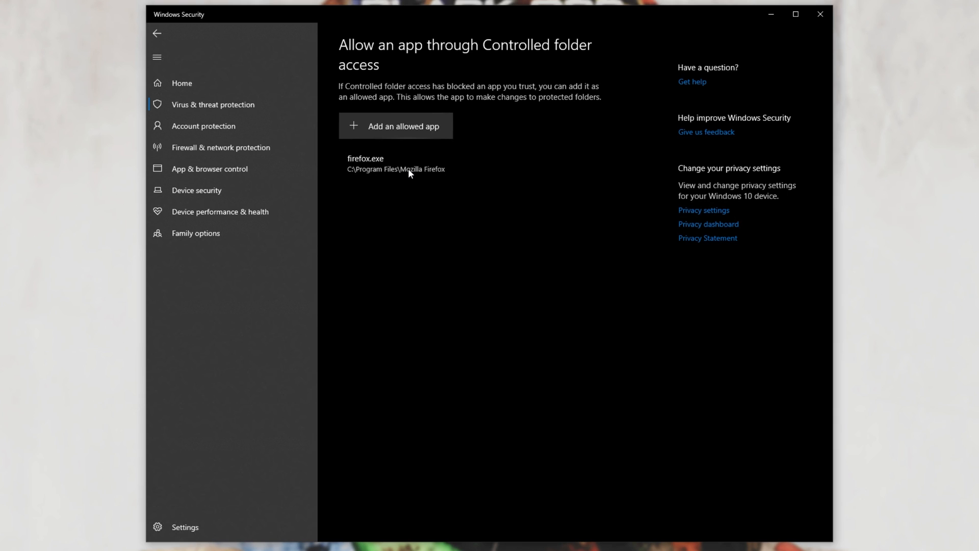
{"action": "left_click", "coordinate": [395, 125]}
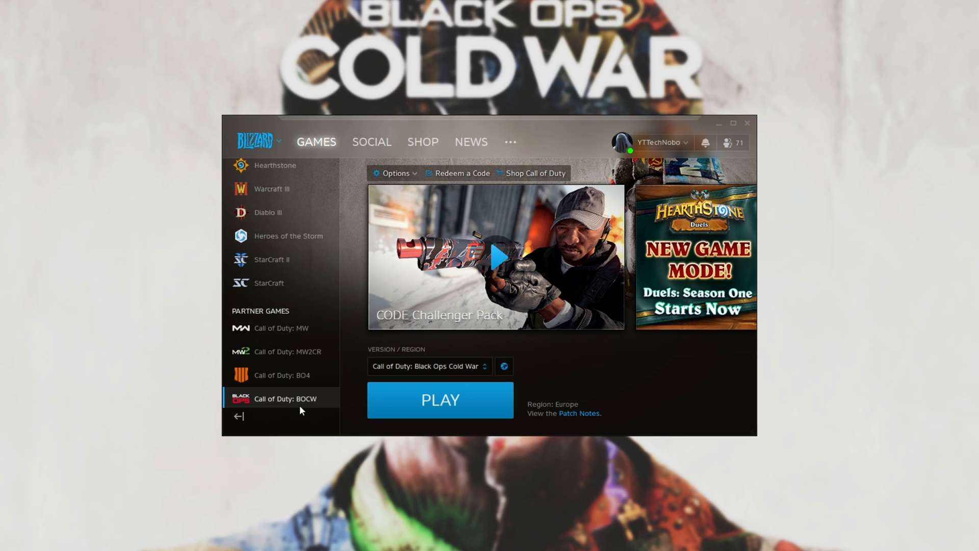
{"action": "mouse_move", "coordinate": [418, 184]}
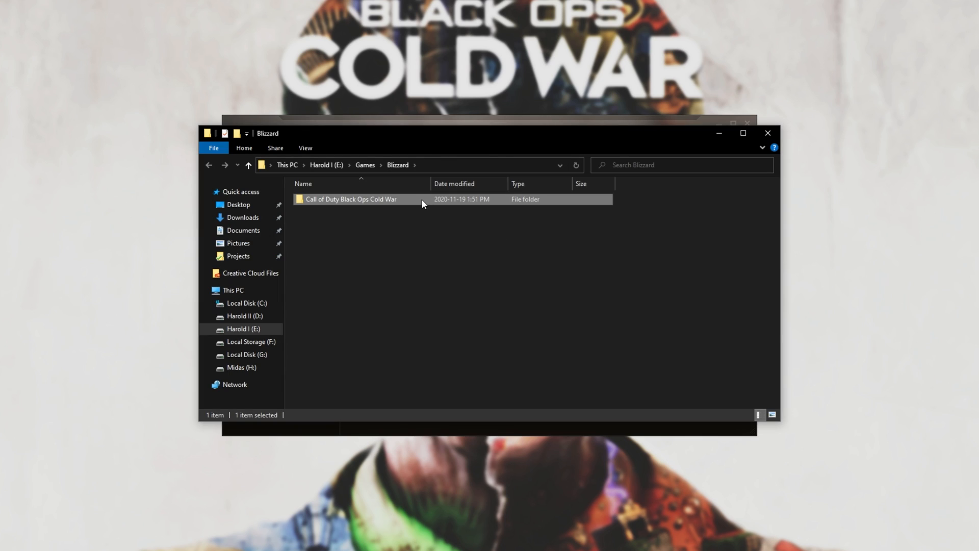
- Enter the Call of Duty Black Ops Cold War install folder in the file picker
{"action": "double_click", "coordinate": [351, 199]}
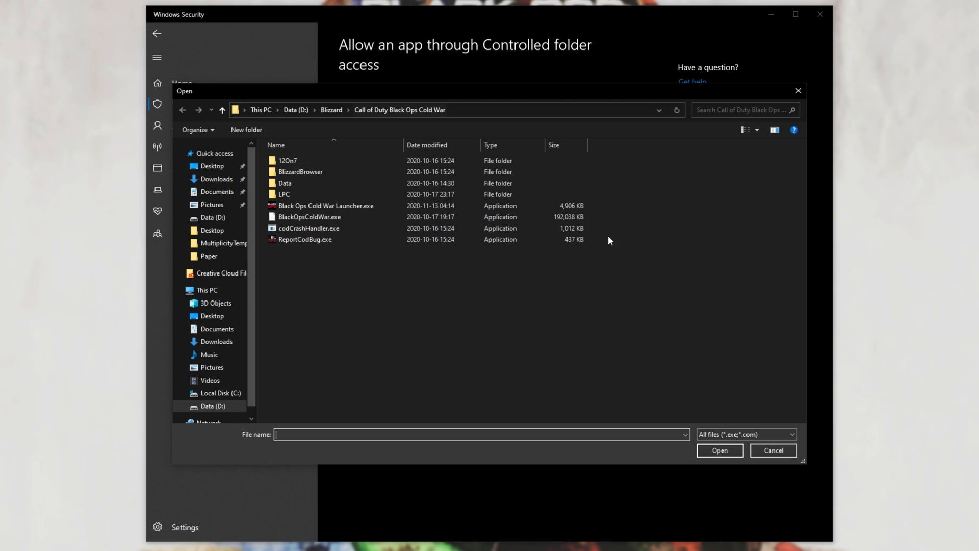
{"action": "mouse_move", "coordinate": [398, 119]}
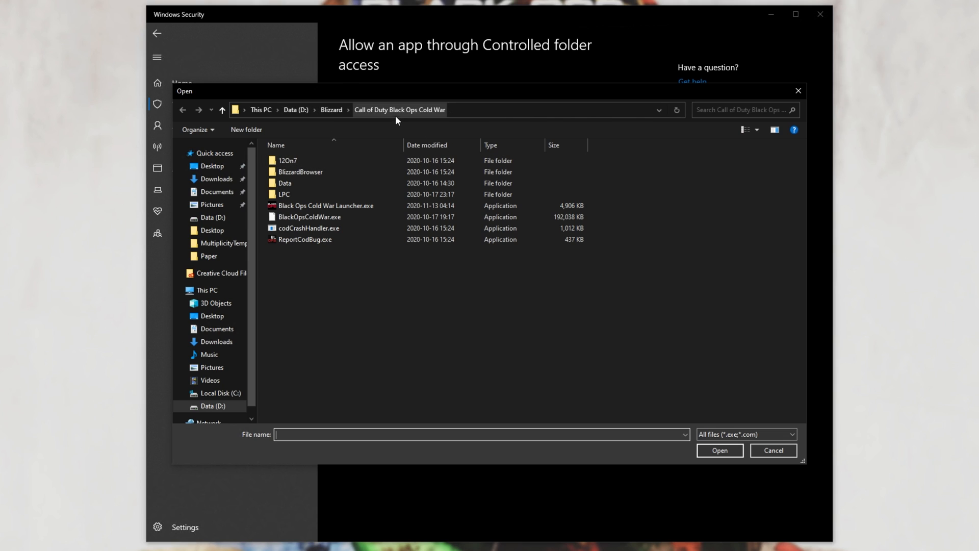
- Allow Black Ops Cold War Launcher.exe and BlackOpsColdWar.exe through Controlled folder access
{"action": "left_click", "coordinate": [325, 206]}
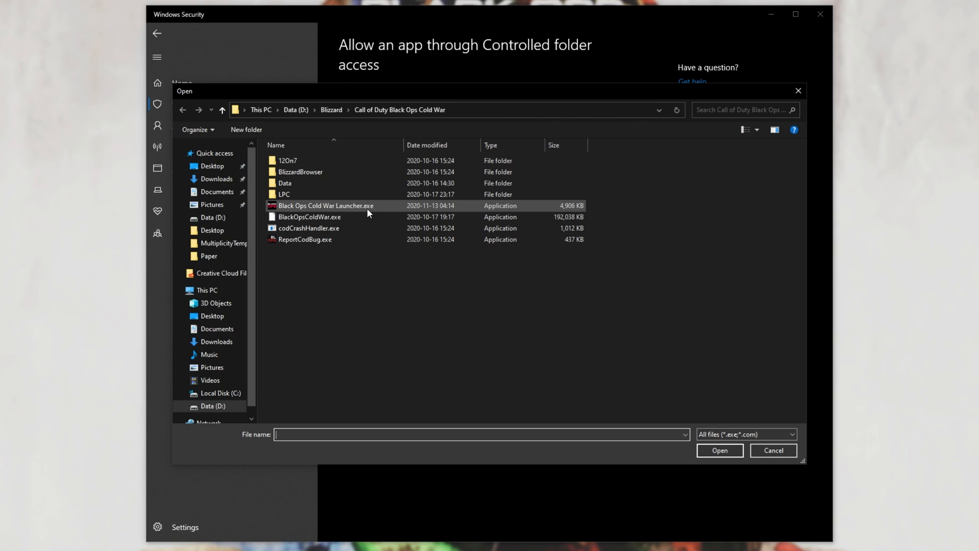
{"action": "left_click", "coordinate": [719, 450]}
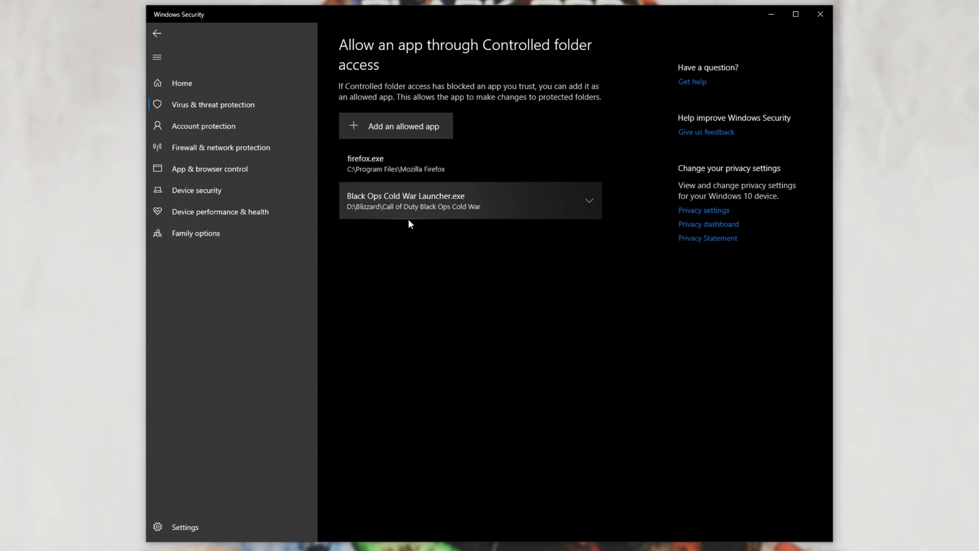
{"action": "left_click", "coordinate": [396, 126]}
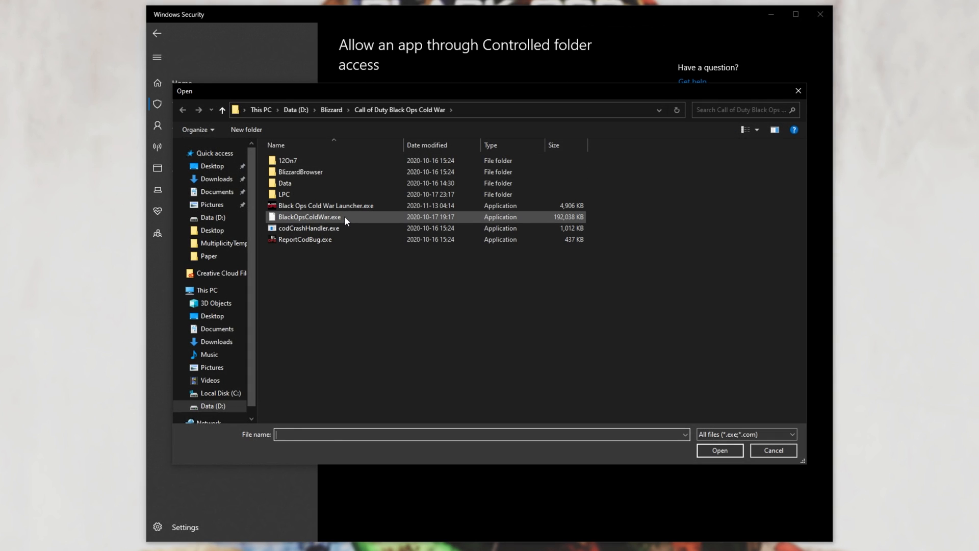
{"action": "left_click", "coordinate": [719, 450]}
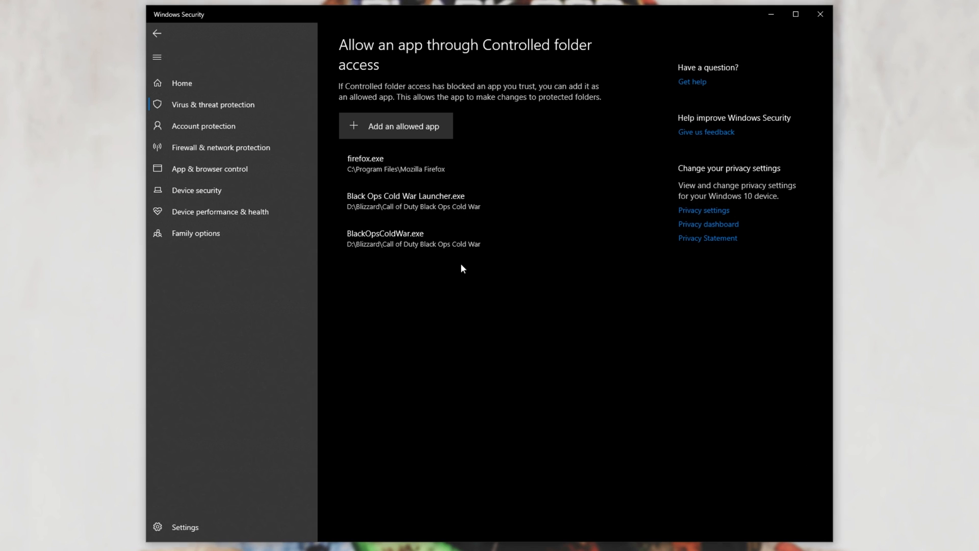
{"action": "mouse_move", "coordinate": [576, 244]}
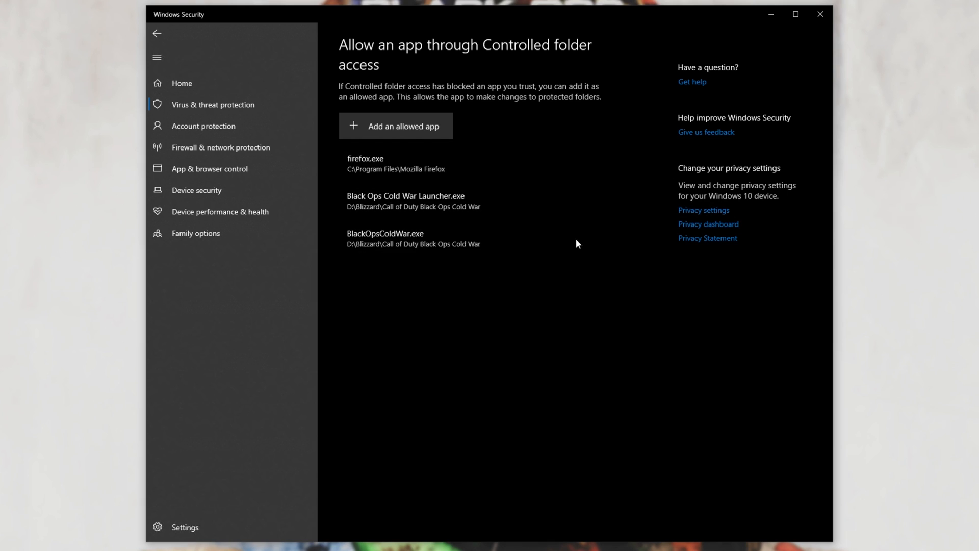
{"action": "left_click", "coordinate": [406, 201]}
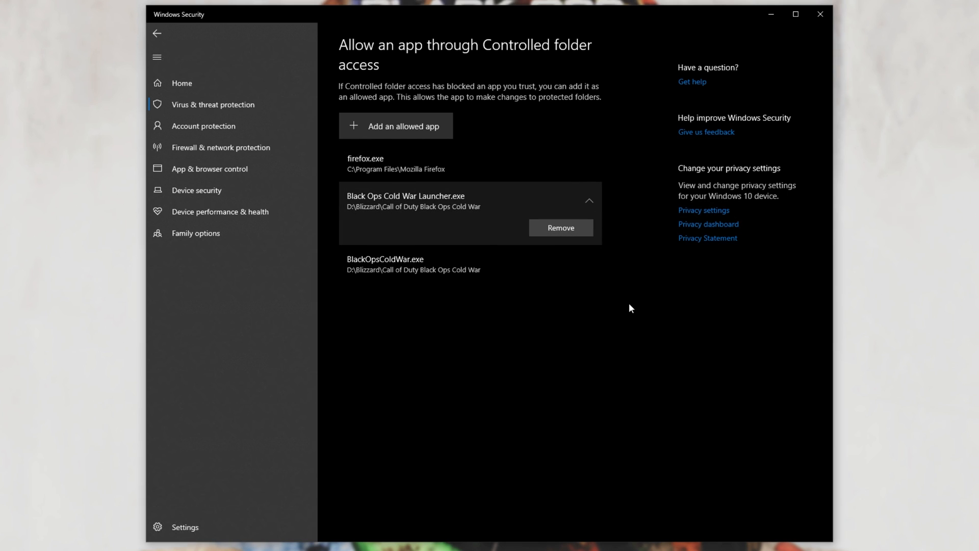
- Return to the Ransomware protection page with Controlled folder access still on
{"action": "left_click", "coordinate": [157, 33]}
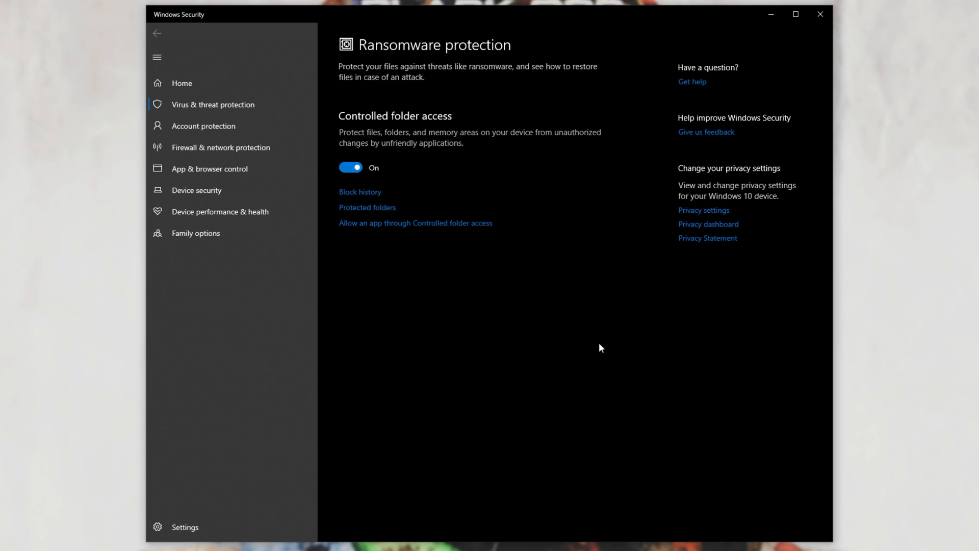
{"action": "mouse_move", "coordinate": [459, 146]}
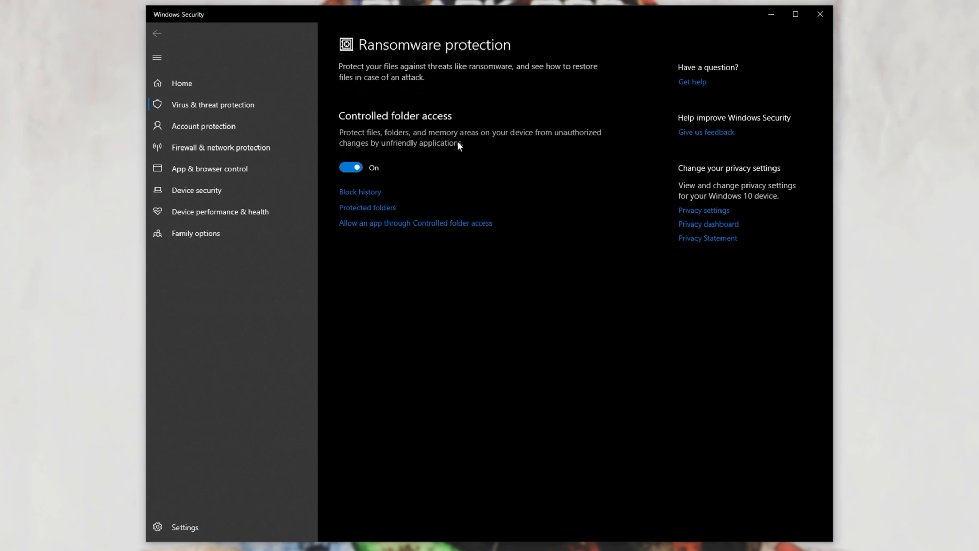
{"action": "mouse_move", "coordinate": [727, 112]}
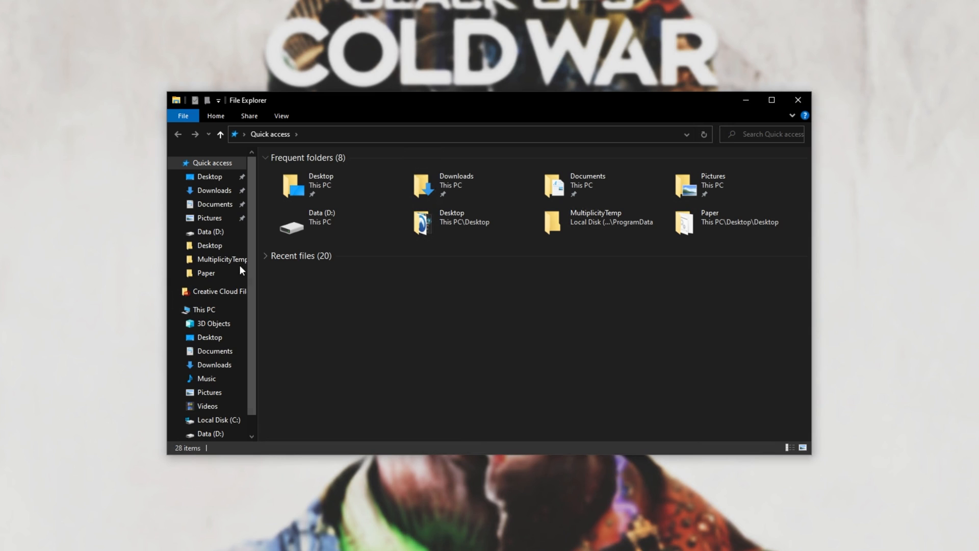
- Browse Documents > Call Of Duty Black Ops Cold War into the player1 folder, then back to the game folder
{"action": "left_click", "coordinate": [214, 204]}
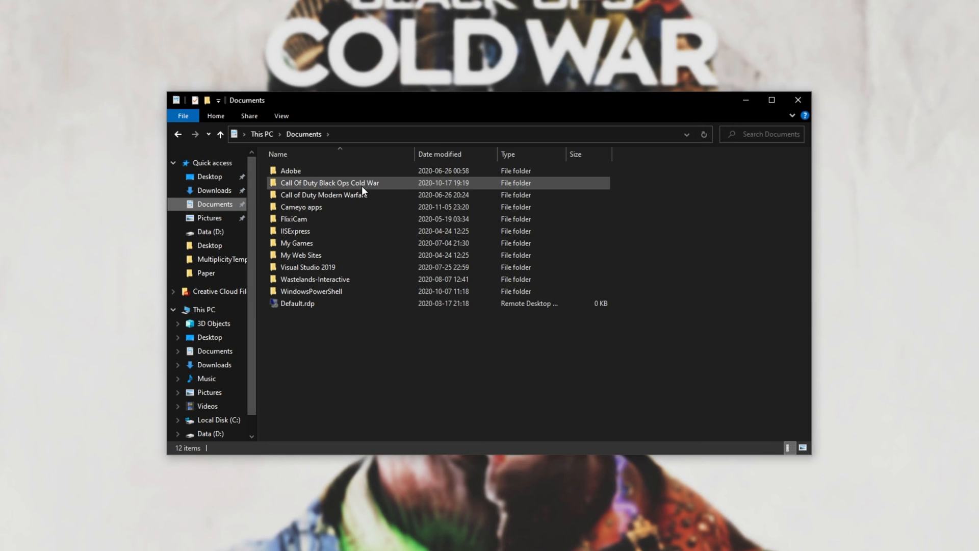
{"action": "double_click", "coordinate": [330, 183]}
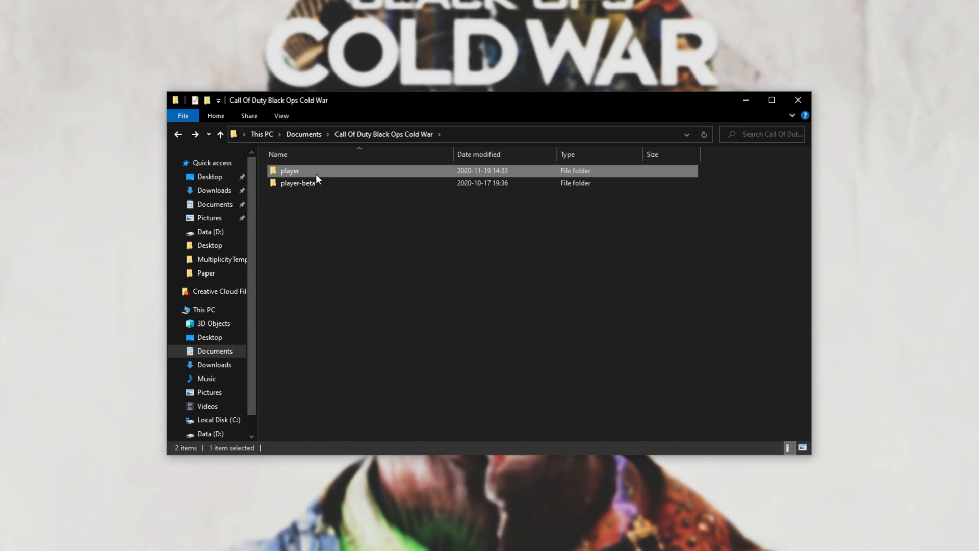
{"action": "mouse_move", "coordinate": [316, 173]}
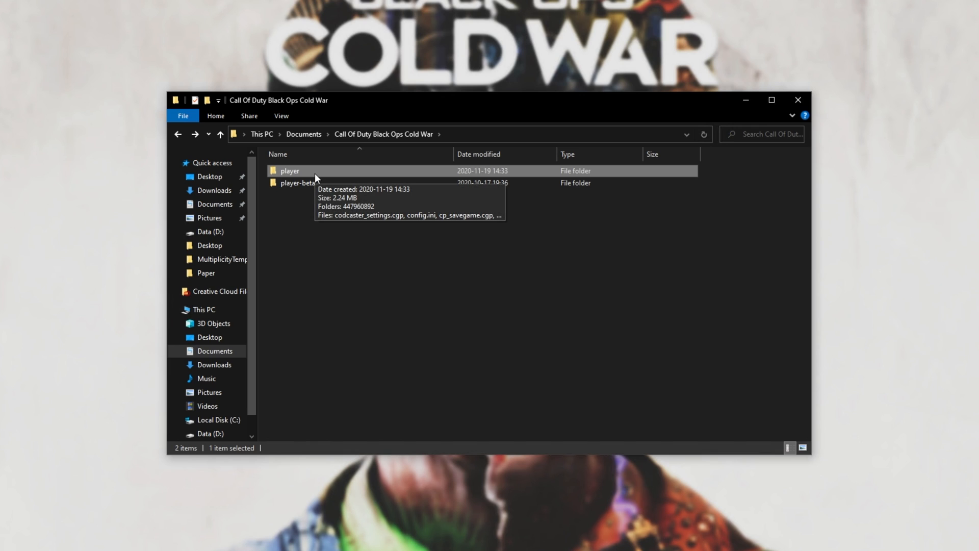
{"action": "left_click", "coordinate": [290, 170]}
{"action": "type", "text": "1"}
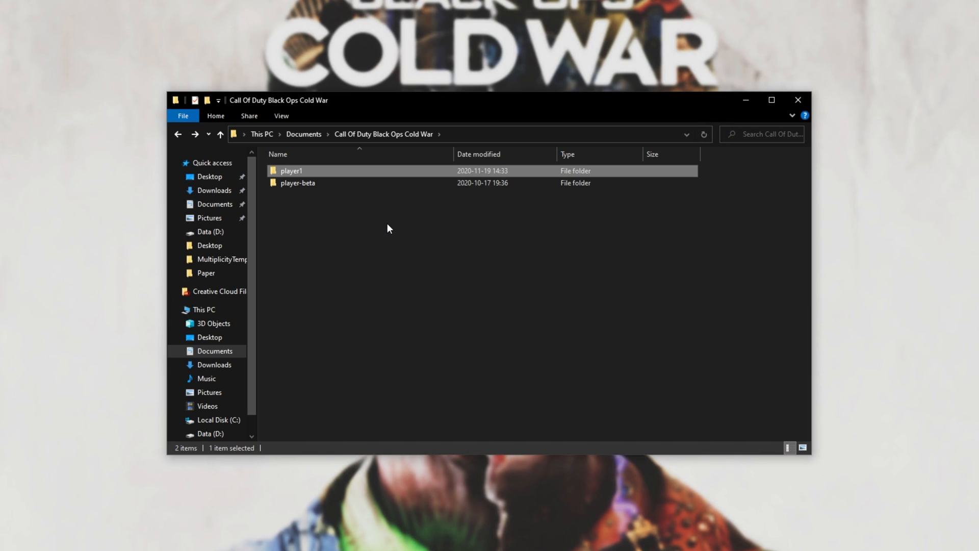
{"action": "mouse_move", "coordinate": [577, 220]}
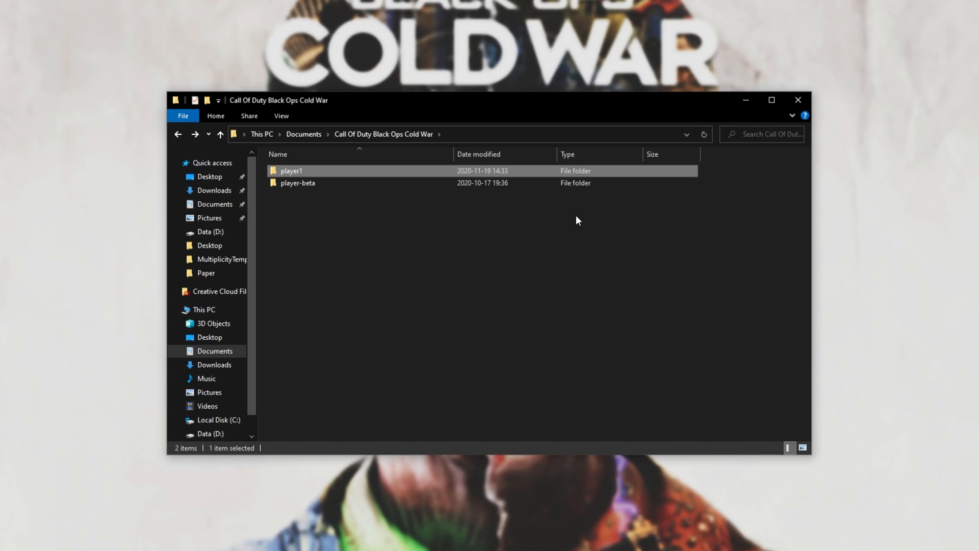
{"action": "double_click", "coordinate": [291, 171]}
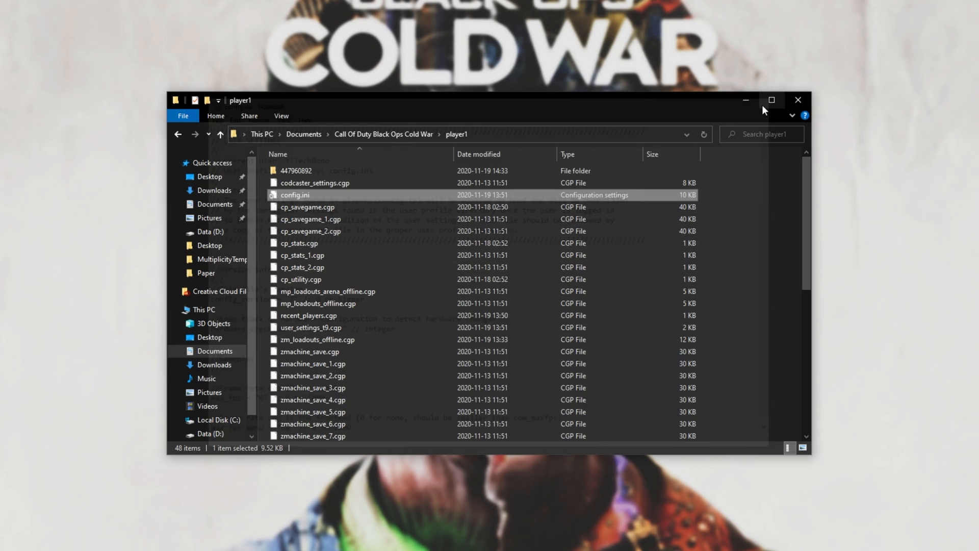
{"action": "left_click", "coordinate": [220, 134]}
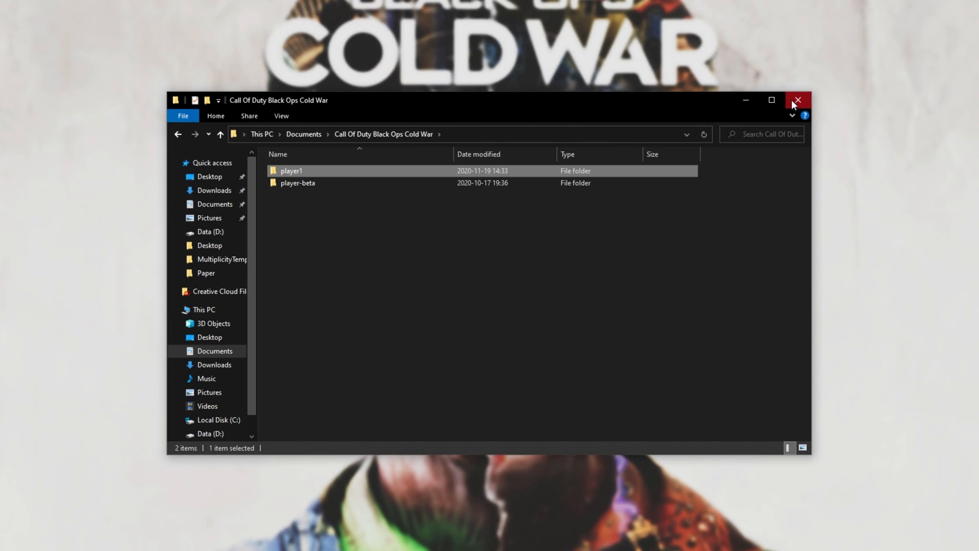
- Close File Explorer and reselect Black Ops Cold War in the Battle.net launcher
{"action": "left_click", "coordinate": [797, 100]}
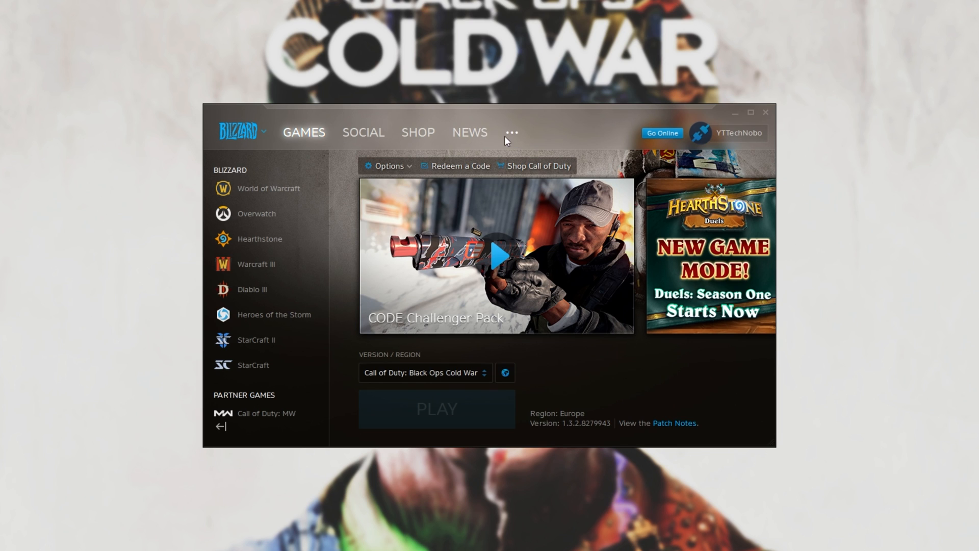
{"action": "left_click", "coordinate": [242, 133]}
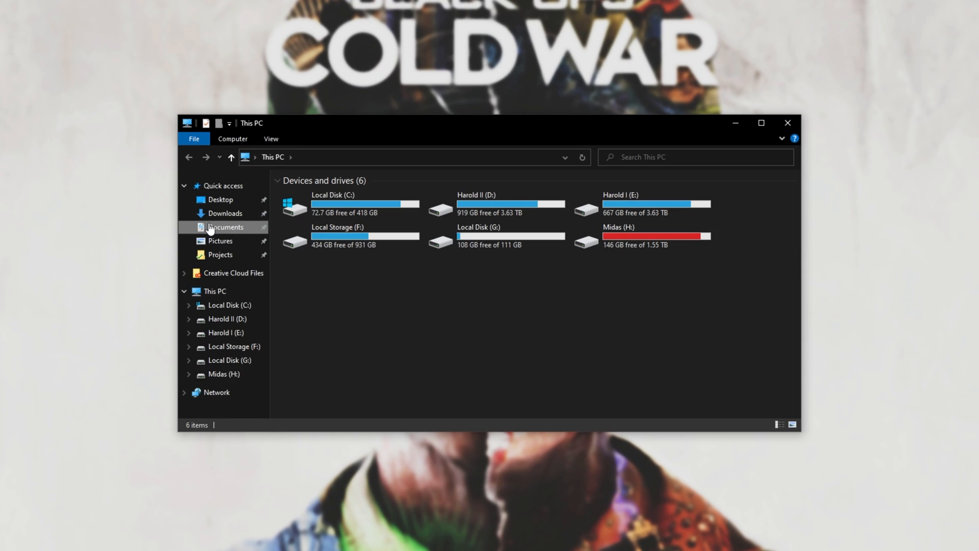
- Navigate Documents > Call Of Duty Black Ops Cold War > player and select config.ini
{"action": "left_click", "coordinate": [226, 227]}
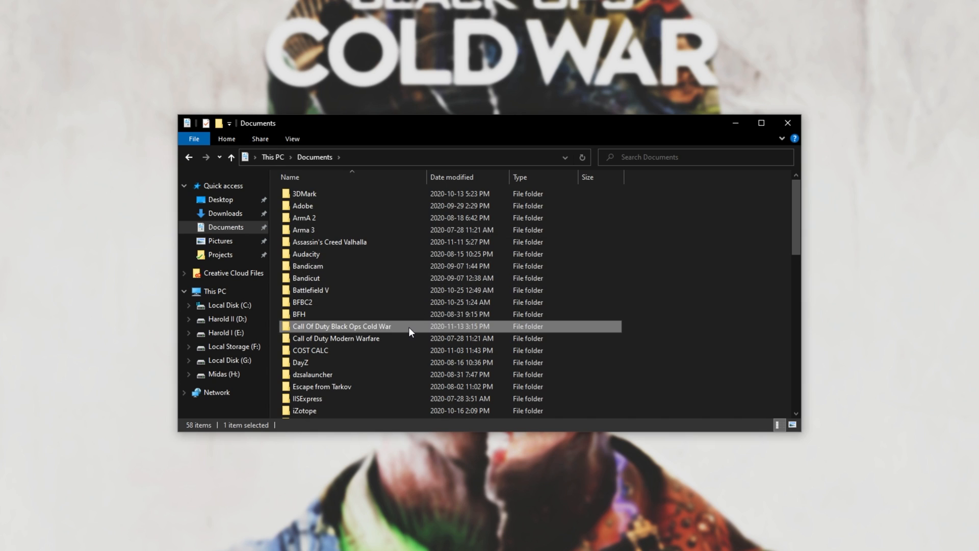
{"action": "double_click", "coordinate": [341, 326]}
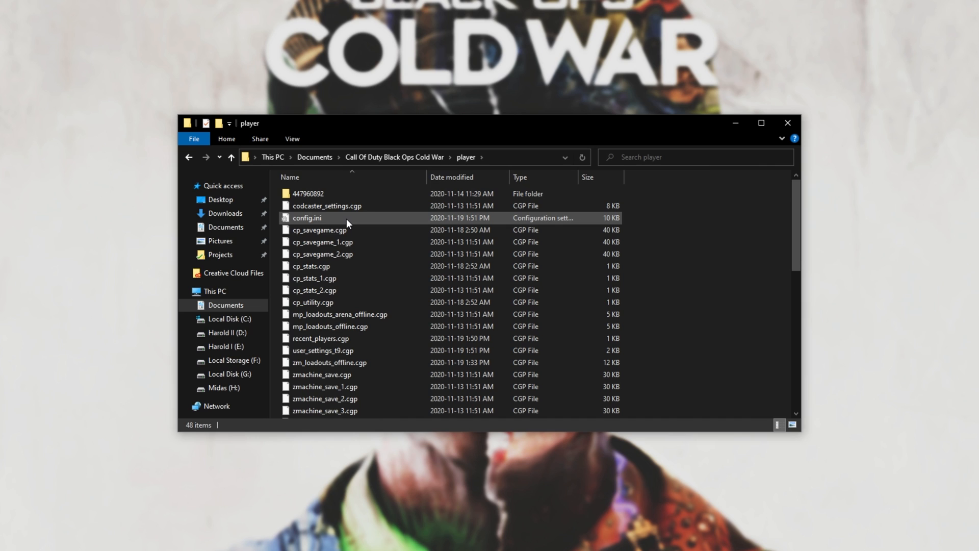
{"action": "left_click", "coordinate": [307, 218]}
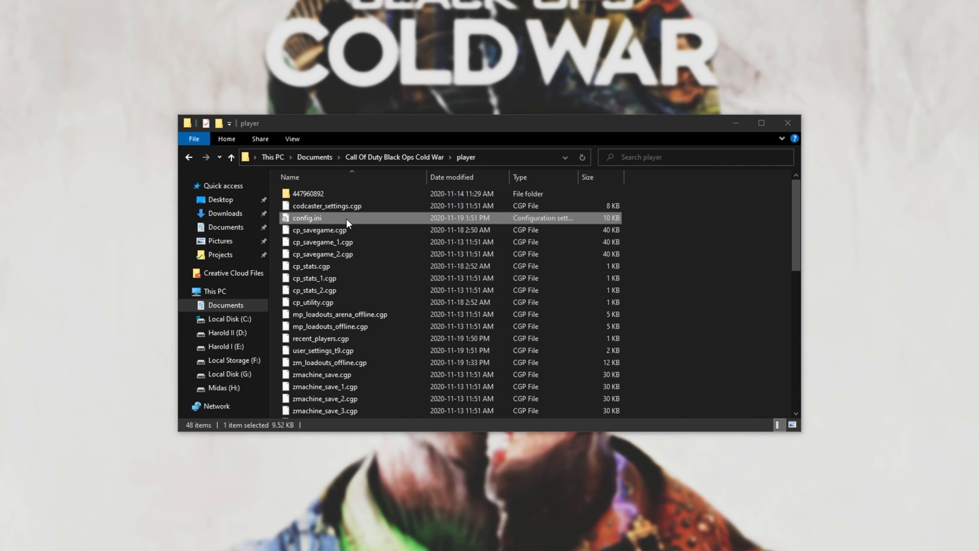
- View config.ini's game settings in Notepad, scrolling through them, then close the file
{"action": "double_click", "coordinate": [307, 217]}
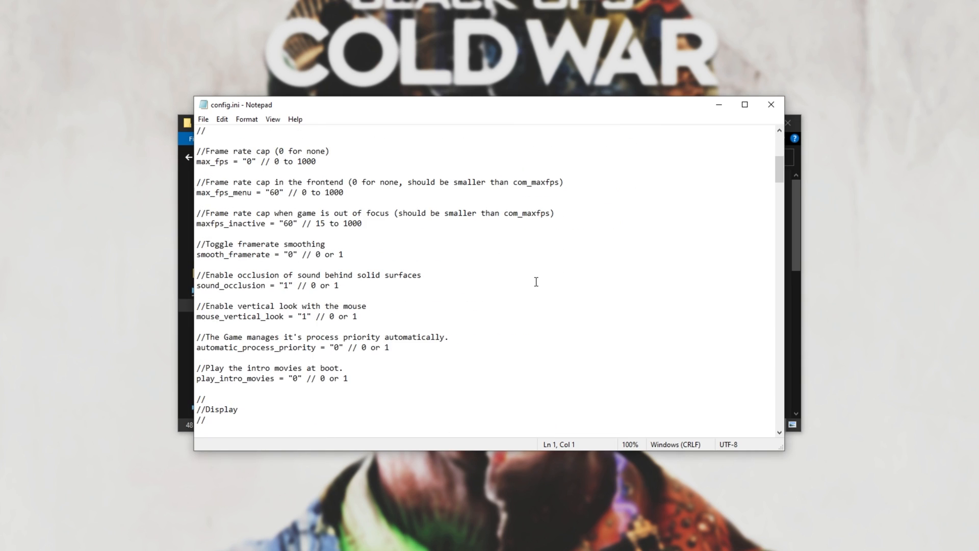
{"action": "scroll", "scroll_direction": "down", "scroll_amount": 3}
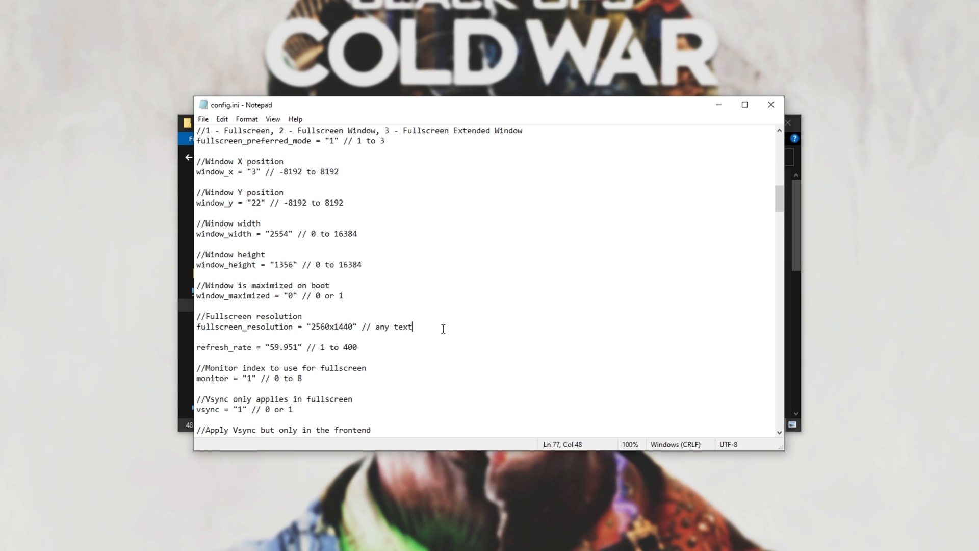
{"action": "scroll", "scroll_direction": "down", "scroll_amount": 3}
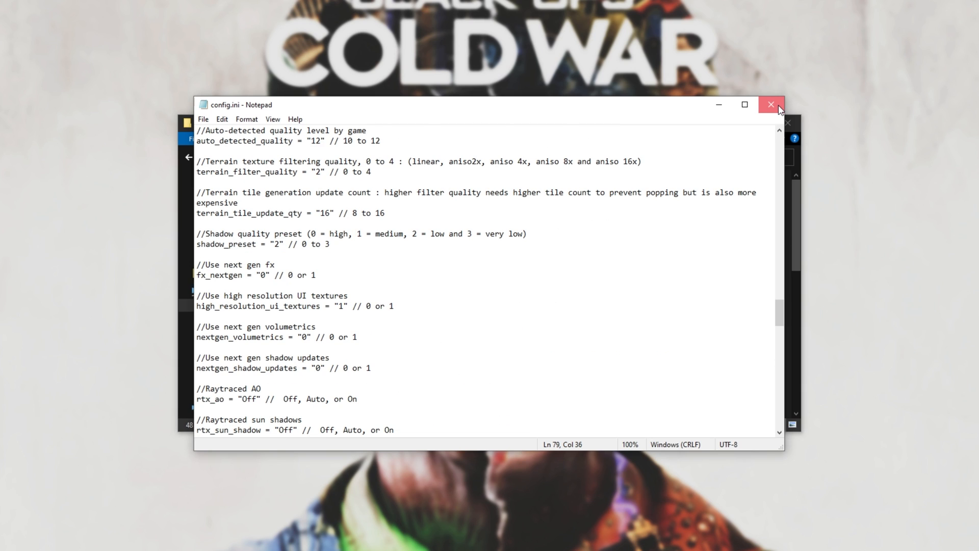
{"action": "left_click", "coordinate": [771, 104]}
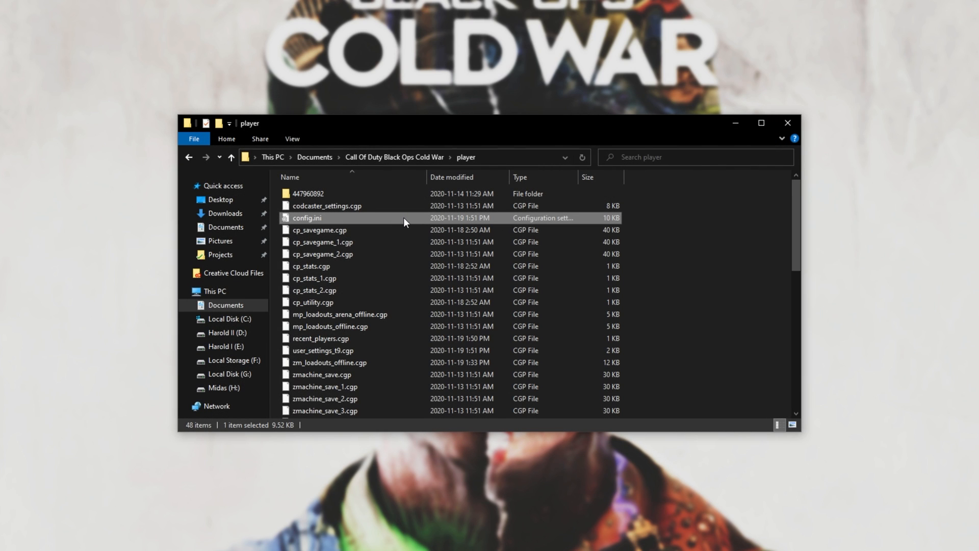
- Mark config.ini as Read-only through its Properties and confirm
{"action": "right_click", "coordinate": [307, 217]}
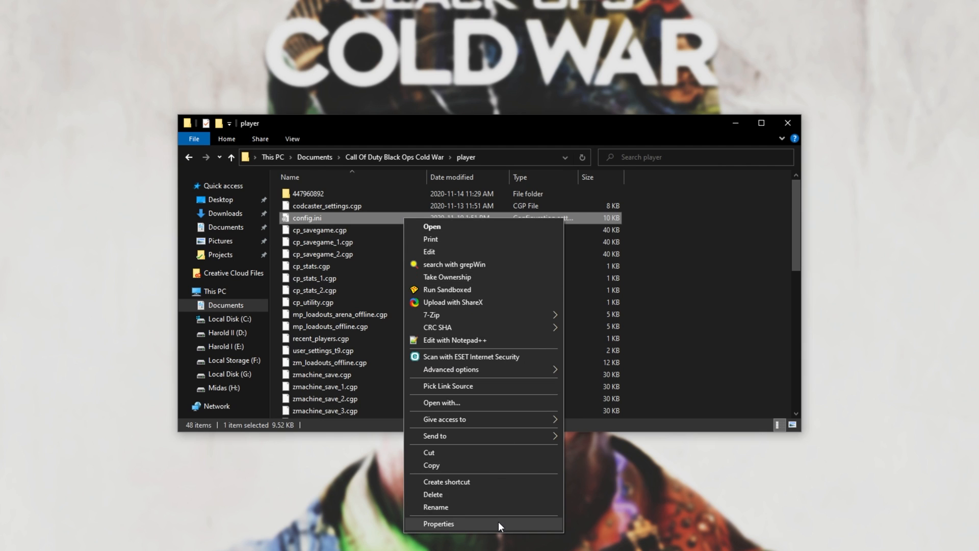
{"action": "left_click", "coordinate": [439, 523]}
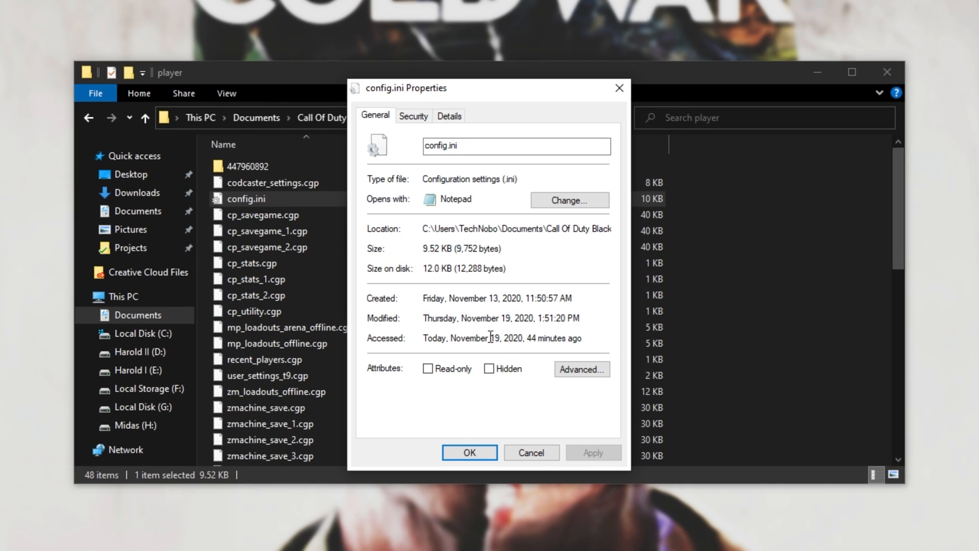
{"action": "left_click", "coordinate": [428, 368]}
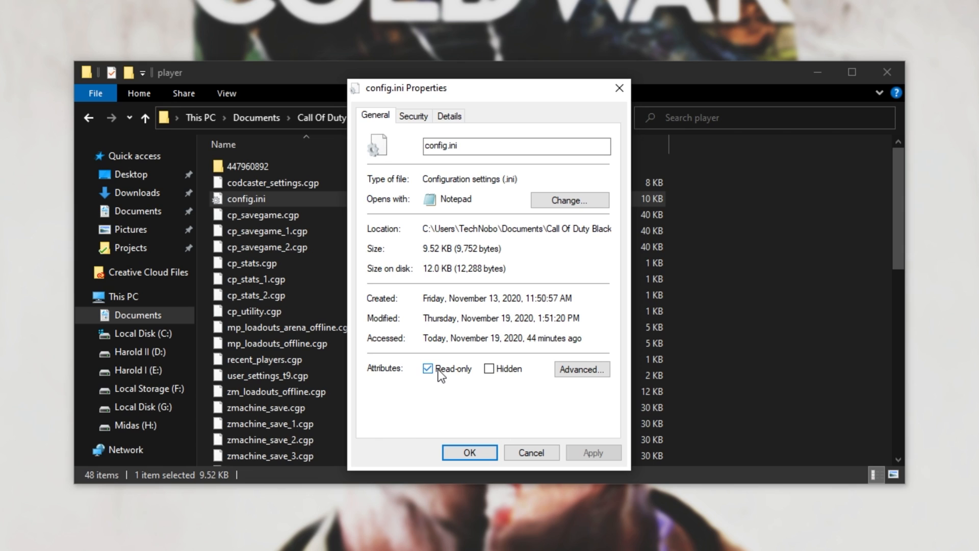
{"action": "left_click", "coordinate": [469, 453]}
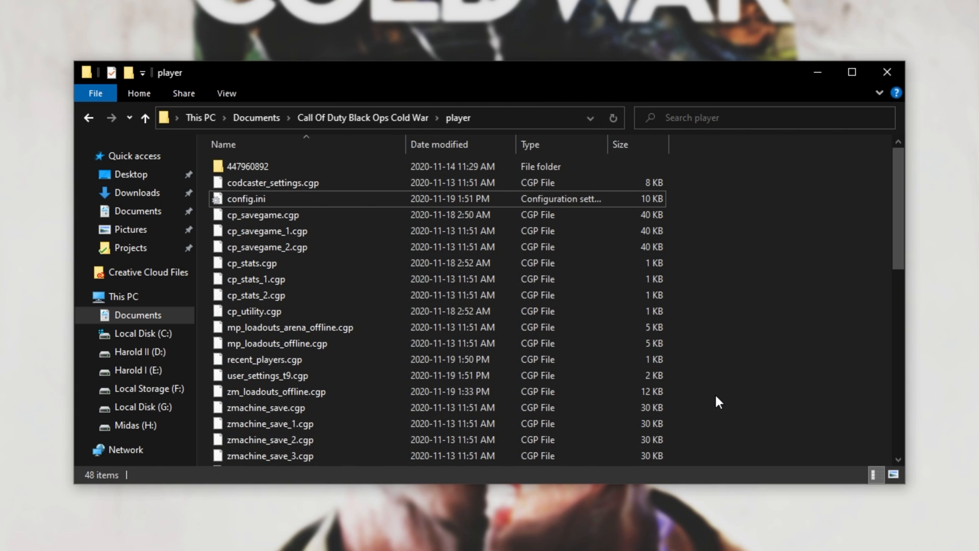
{"action": "mouse_move", "coordinate": [752, 300]}
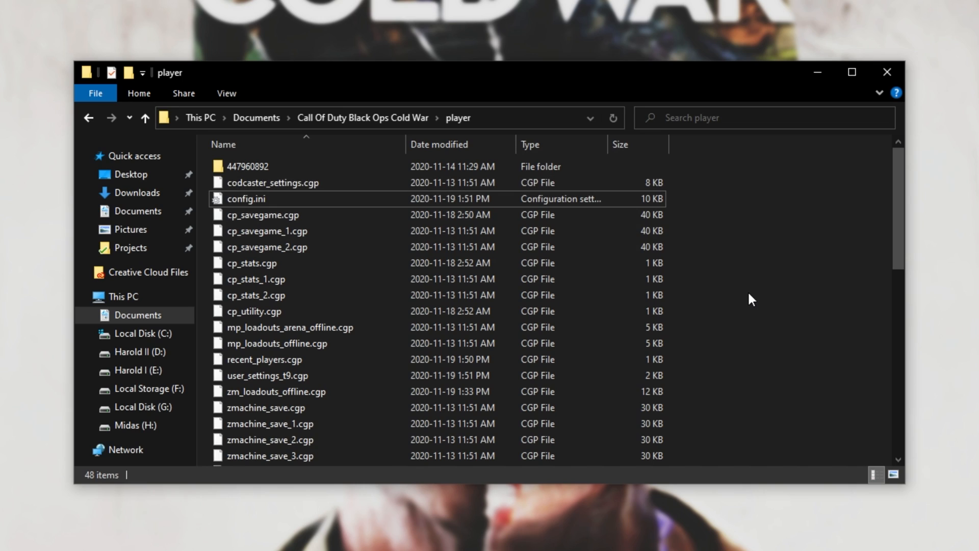
{"action": "mouse_move", "coordinate": [727, 217]}
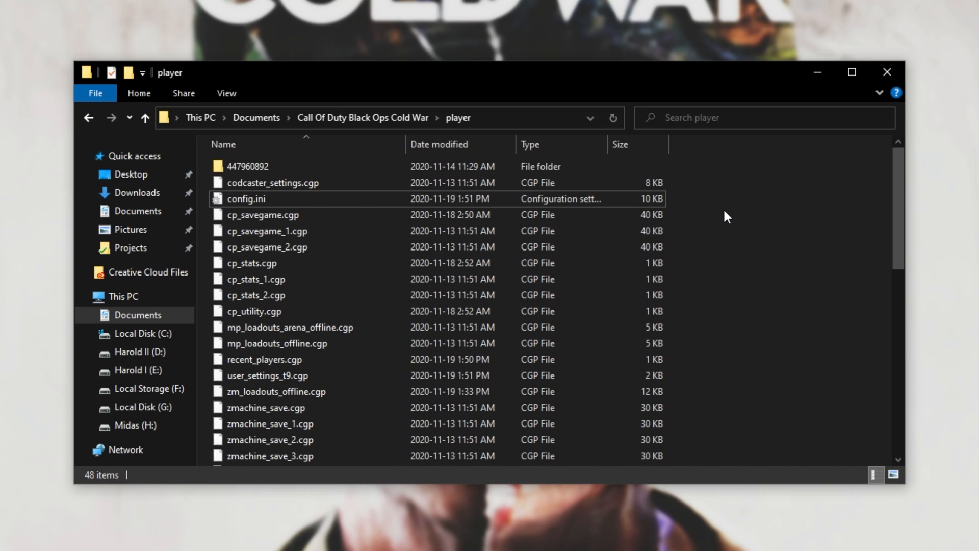
{"action": "mouse_move", "coordinate": [747, 220]}
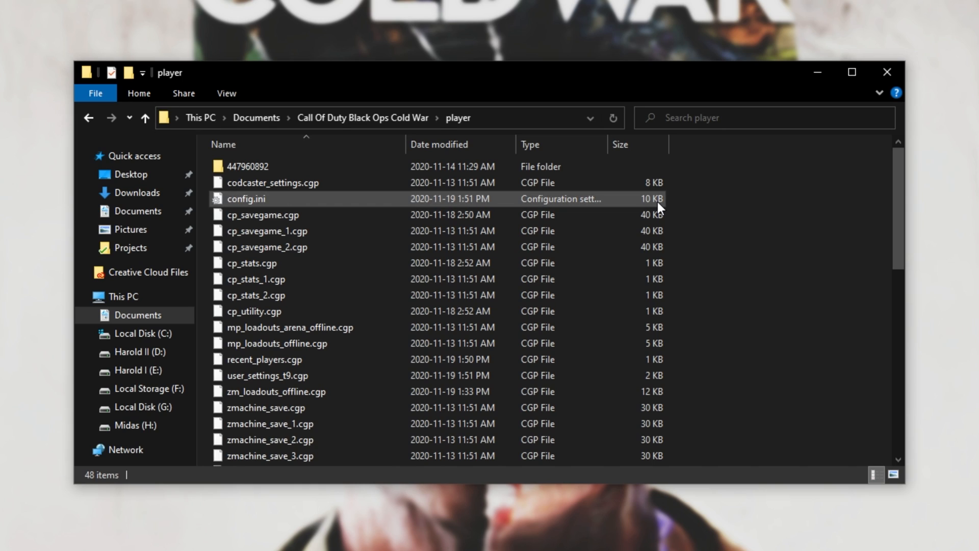
- Enter the 447960892 folder and toggle Read-only in its config.ini's Properties
{"action": "left_click", "coordinate": [246, 199]}
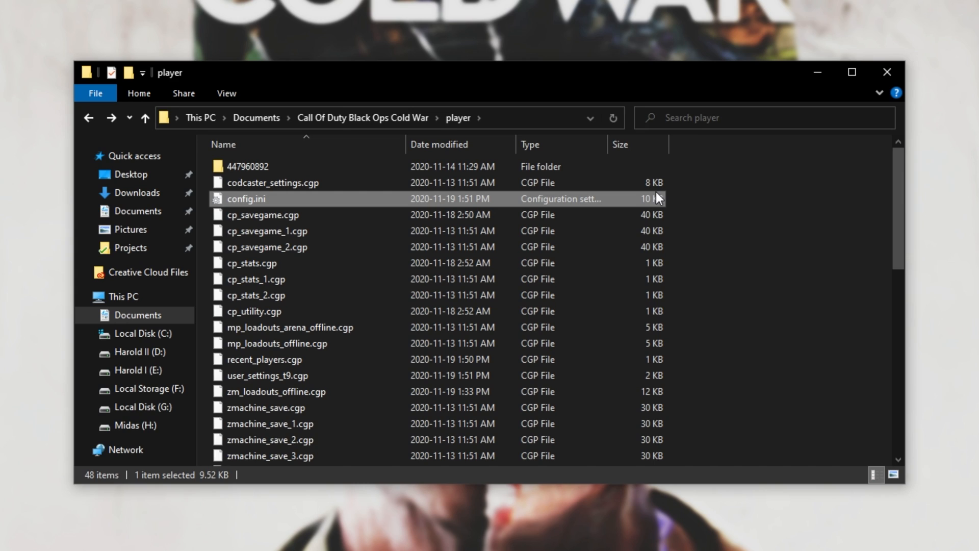
{"action": "left_click", "coordinate": [250, 167]}
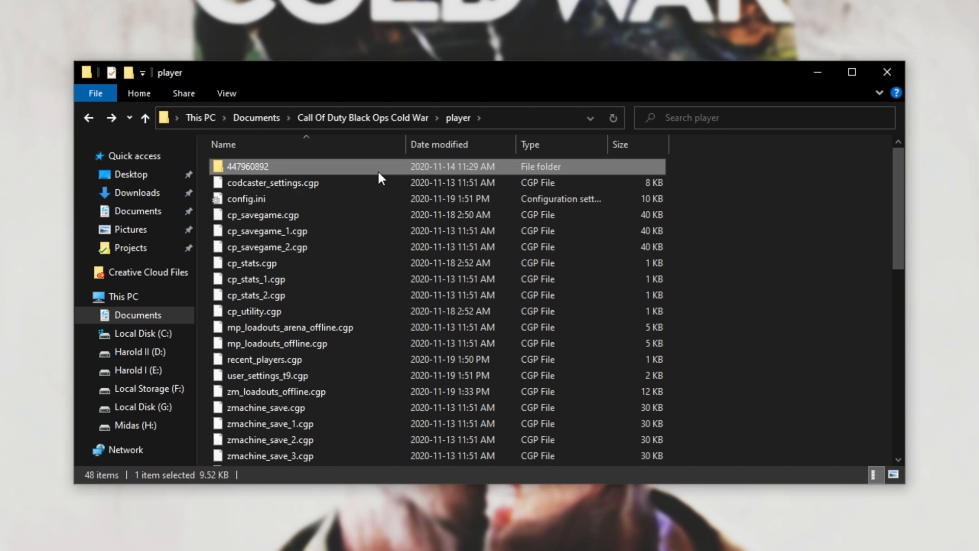
{"action": "double_click", "coordinate": [248, 166]}
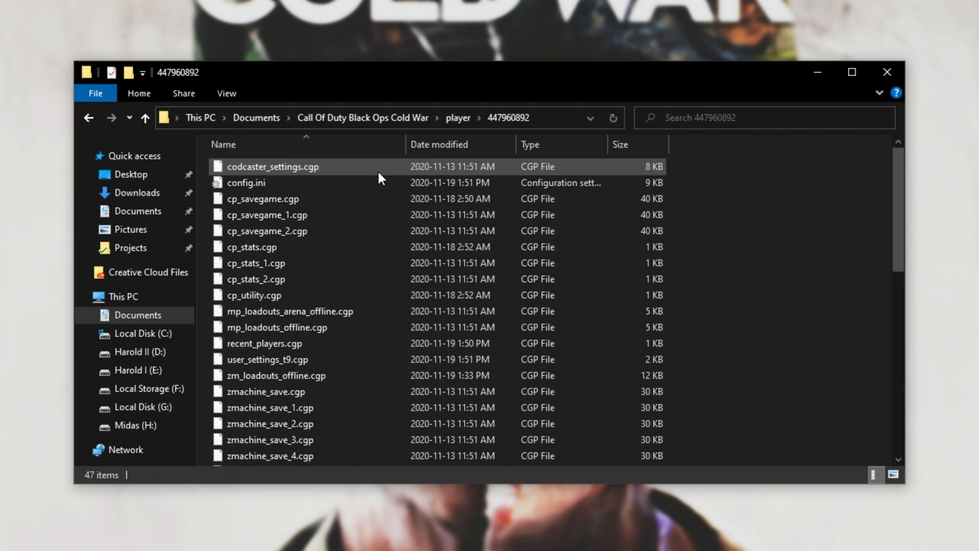
{"action": "left_click", "coordinate": [245, 183]}
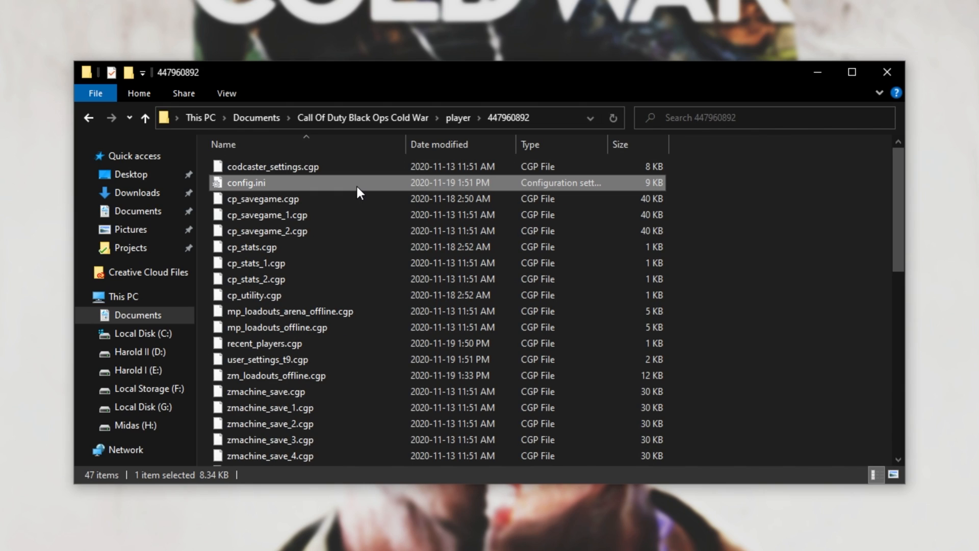
{"action": "right_click", "coordinate": [245, 183]}
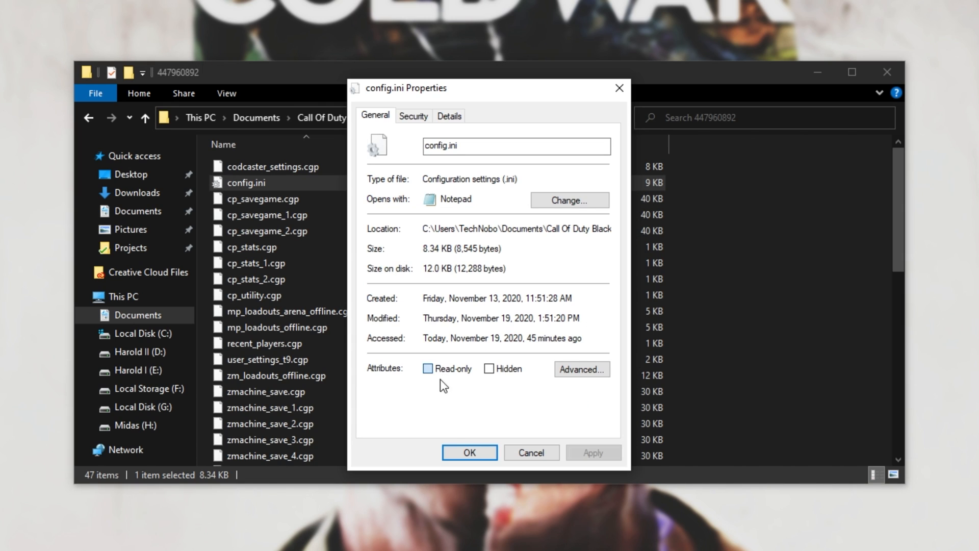
{"action": "left_click", "coordinate": [470, 453]}
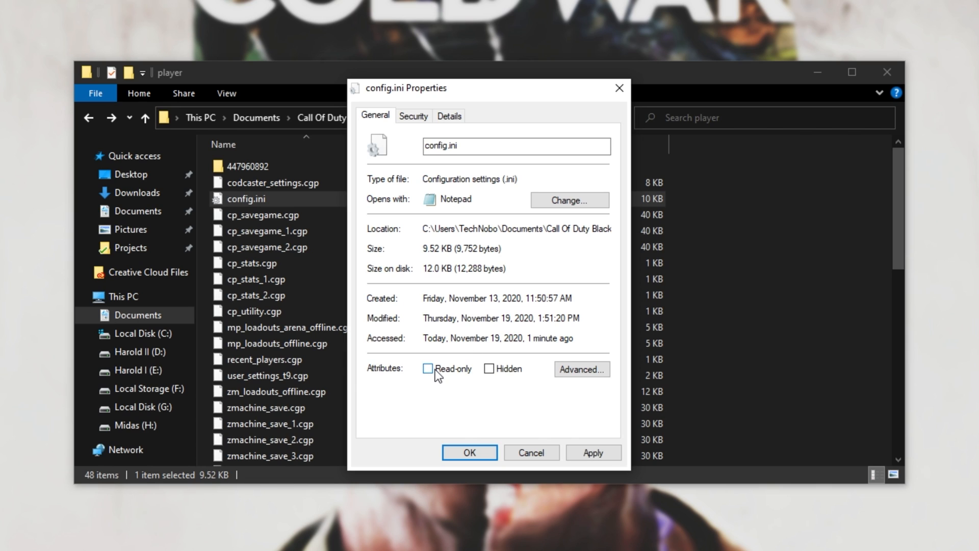
- Confirm the config.ini Properties with OK, returning to the player folder listing
{"action": "left_click", "coordinate": [470, 453]}
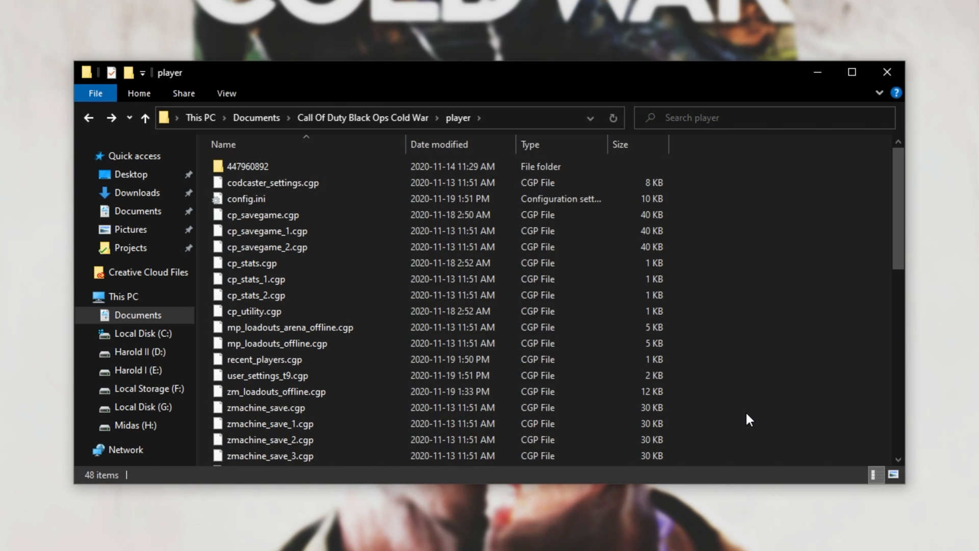